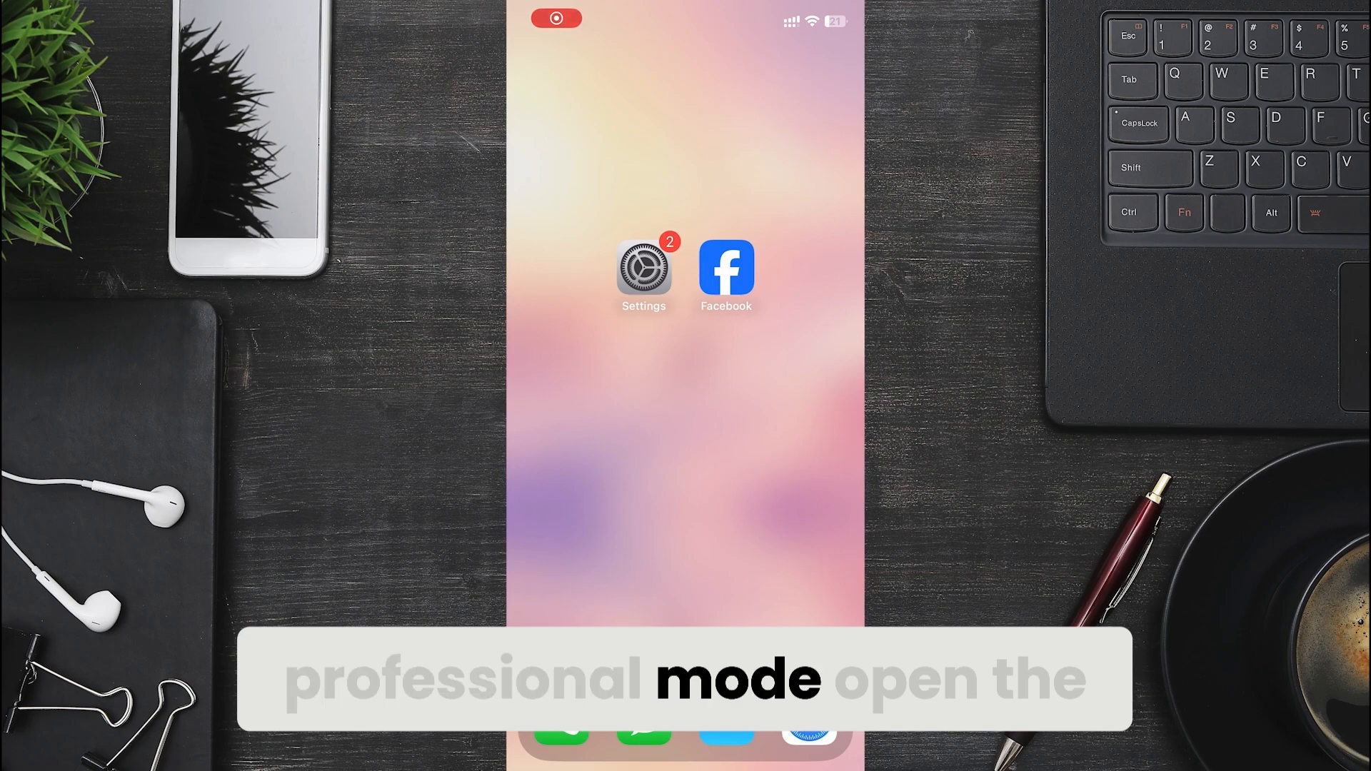
- From the Facebook menu, reach your own profile's more-options list with the professional mode entry
click(725, 269)
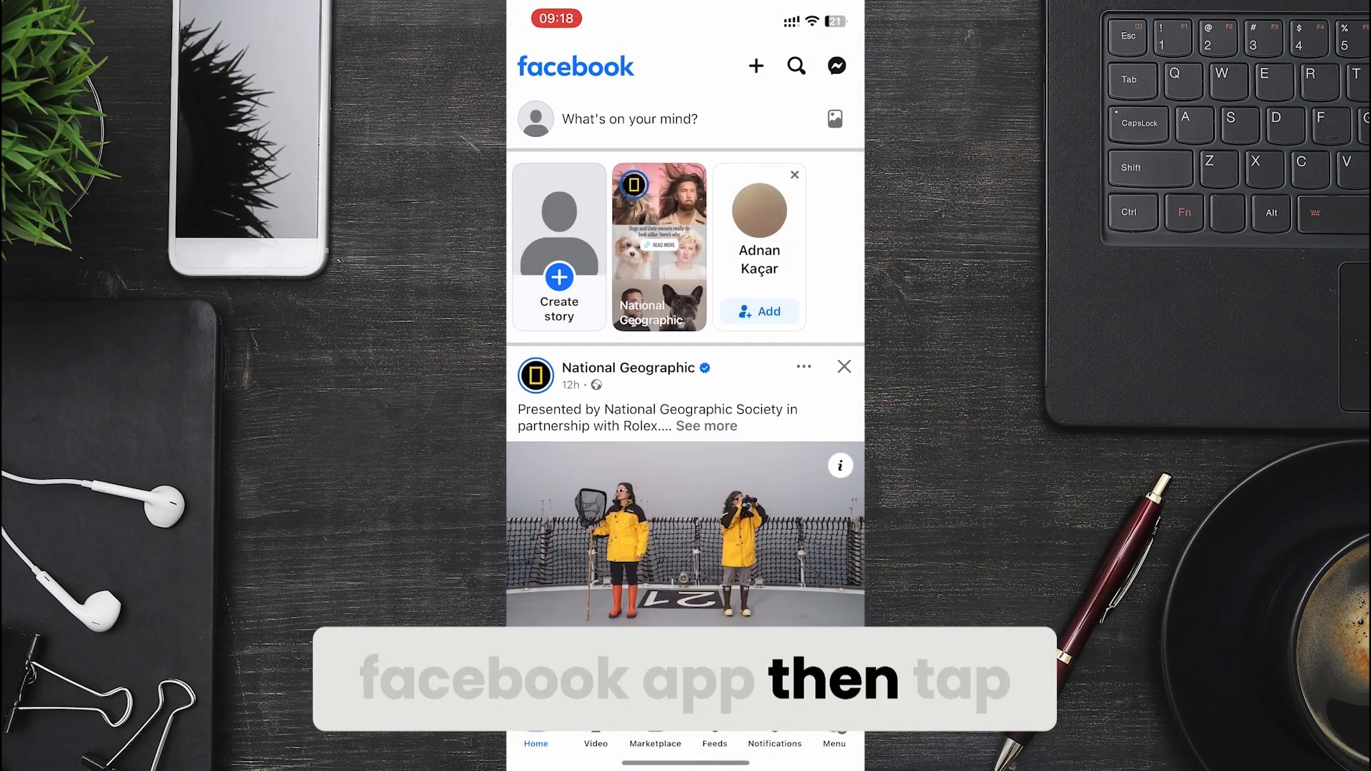
click(831, 741)
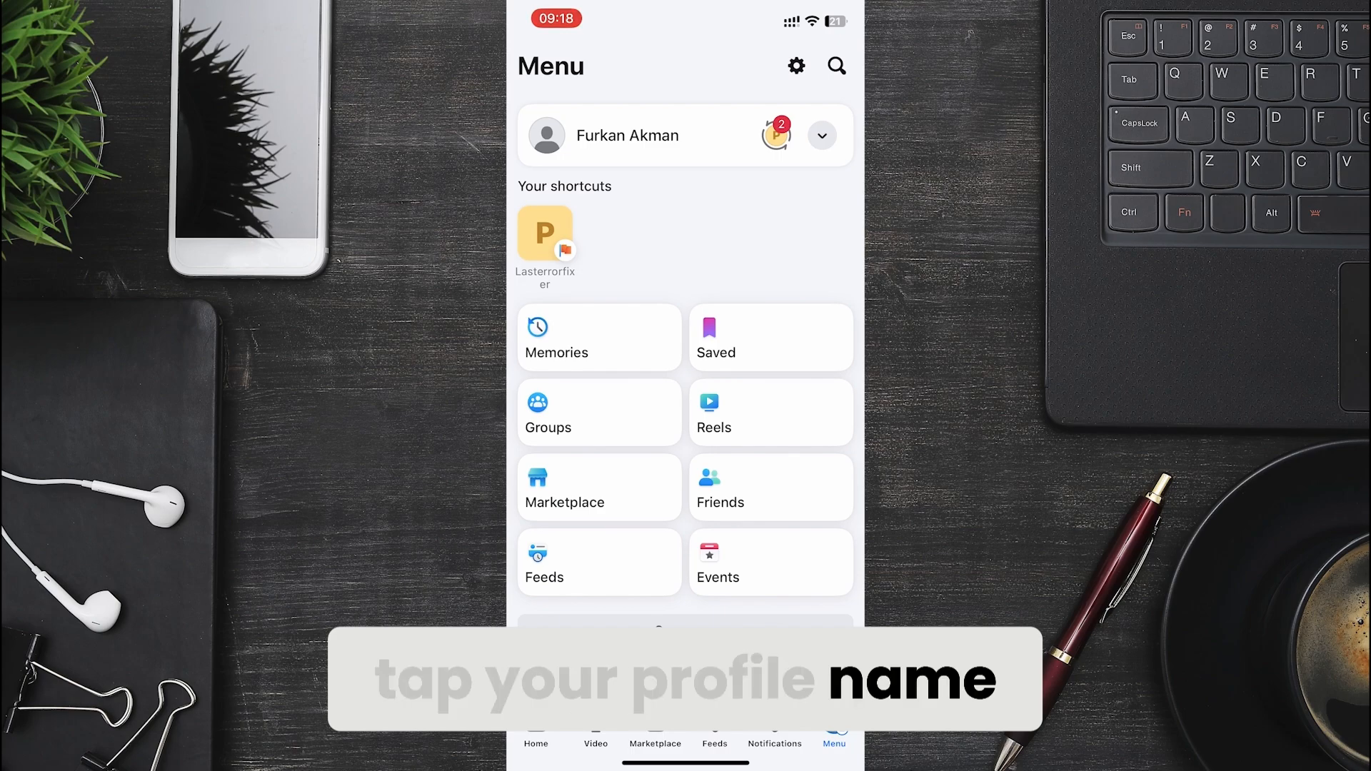
click(627, 135)
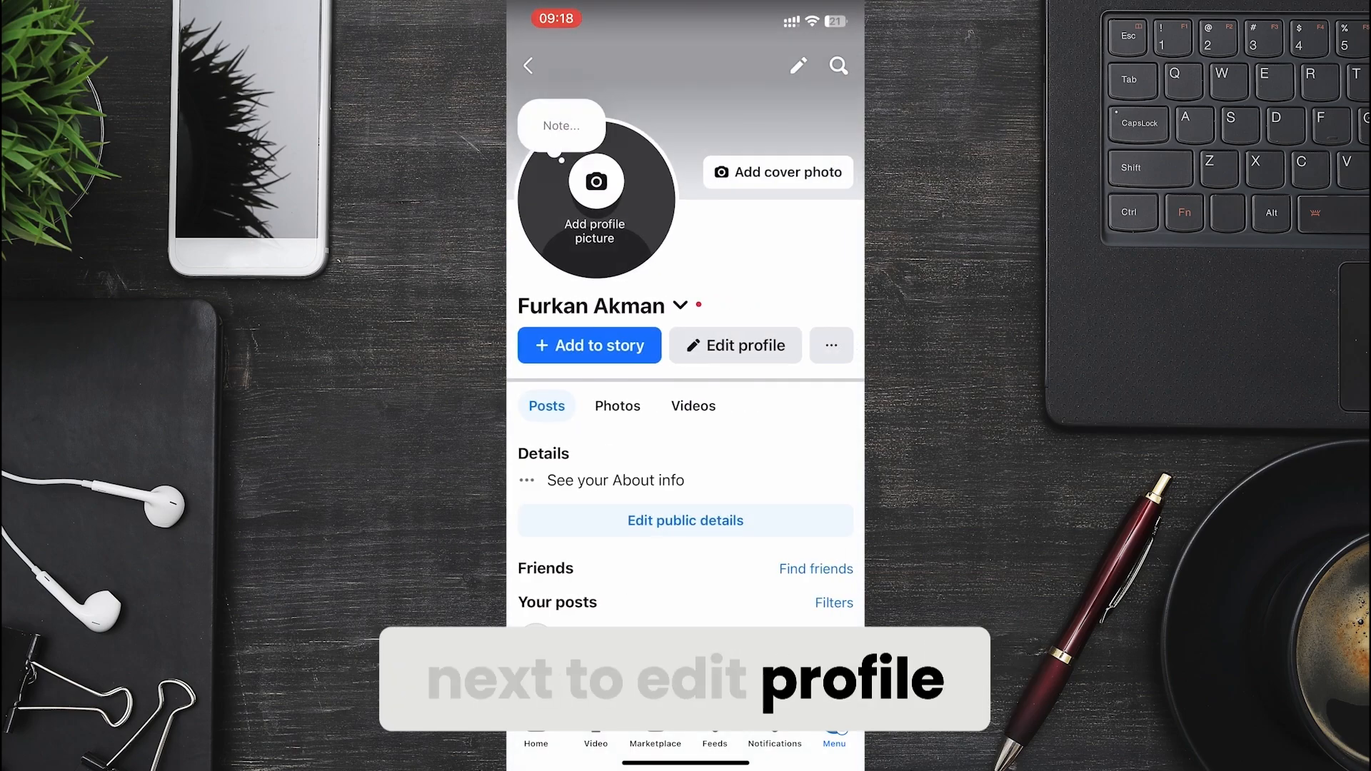
click(828, 344)
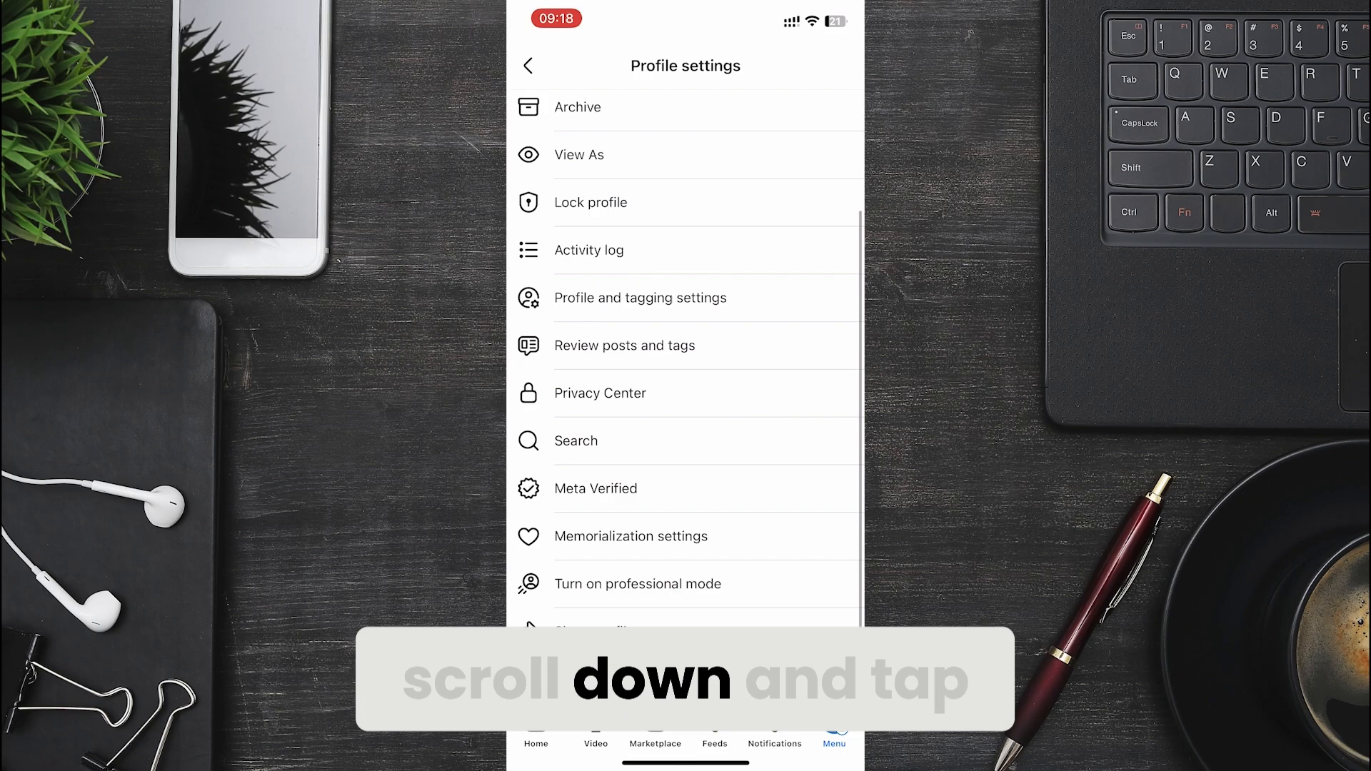
- Turn on professional mode, keeping Public as default audience and confirming its suggested settings
click(637, 584)
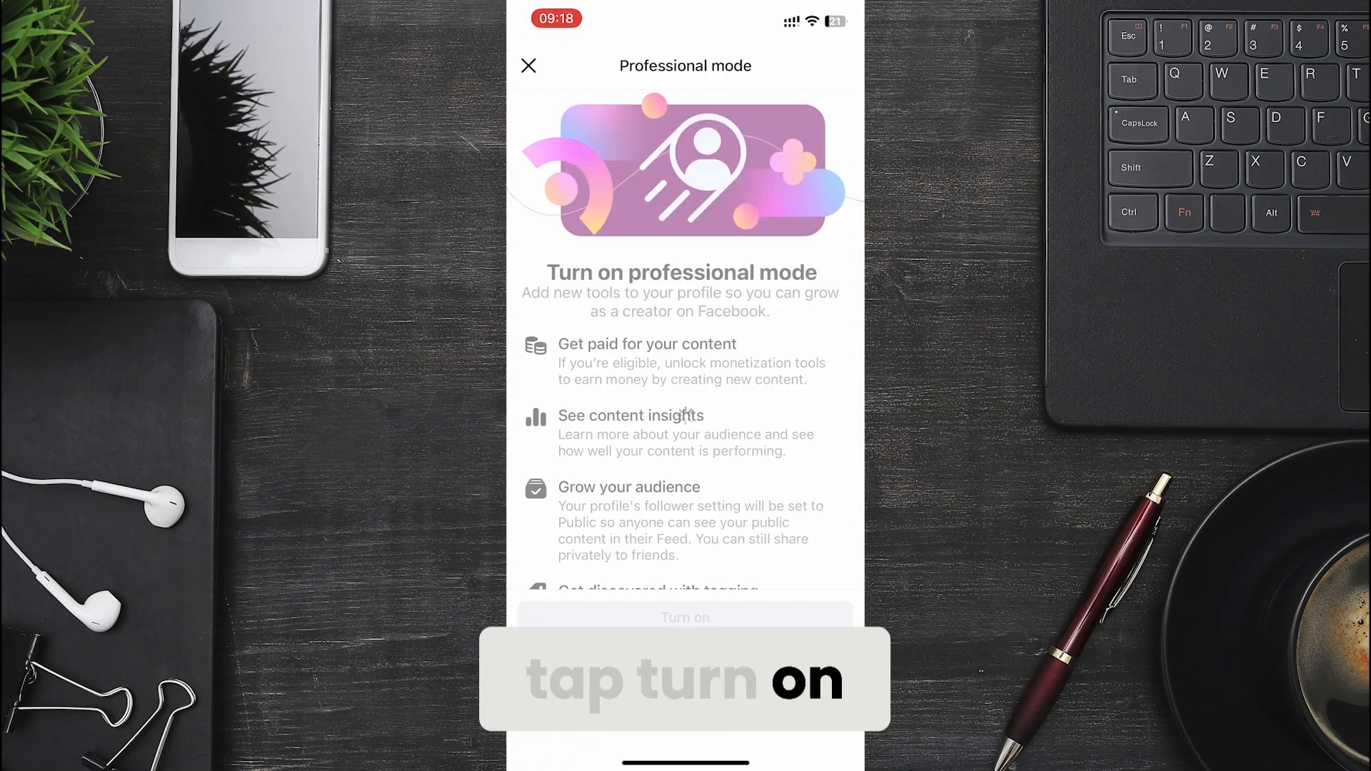
click(684, 617)
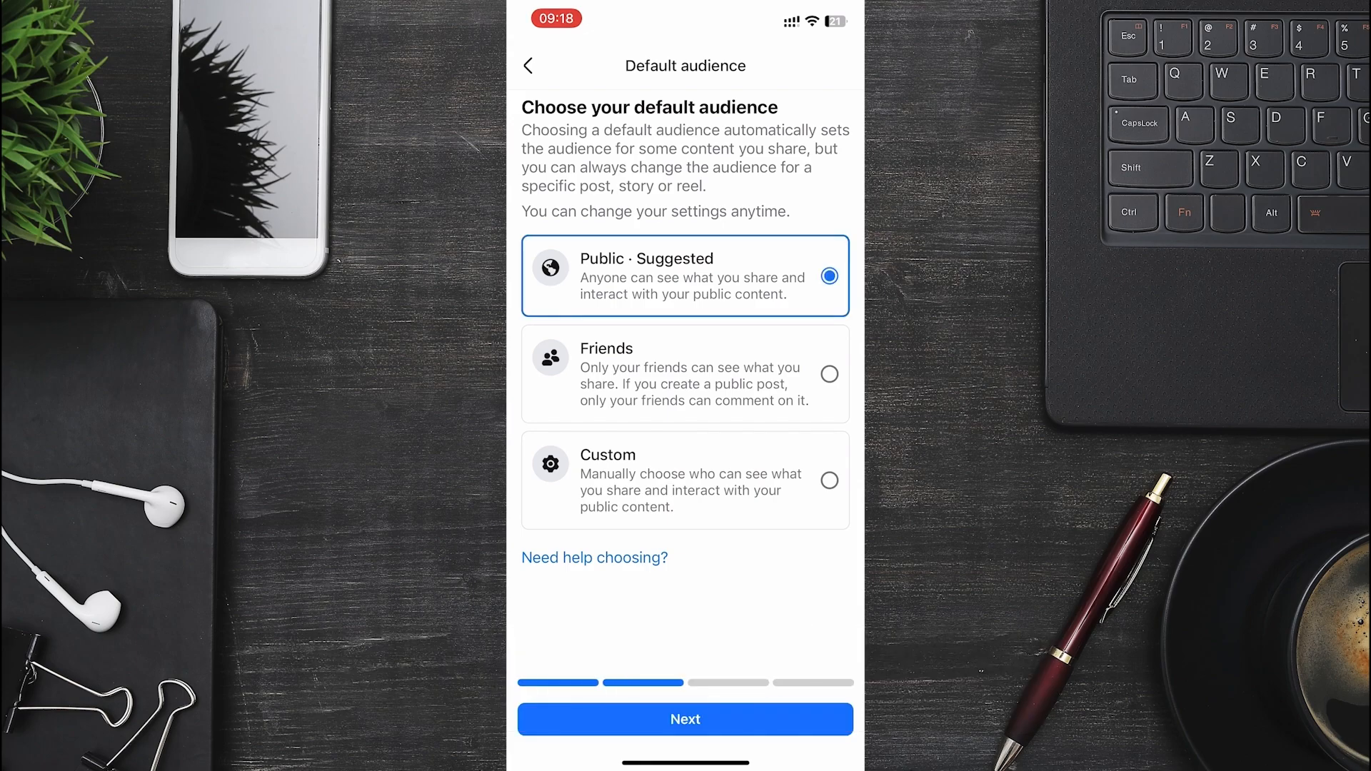
click(686, 718)
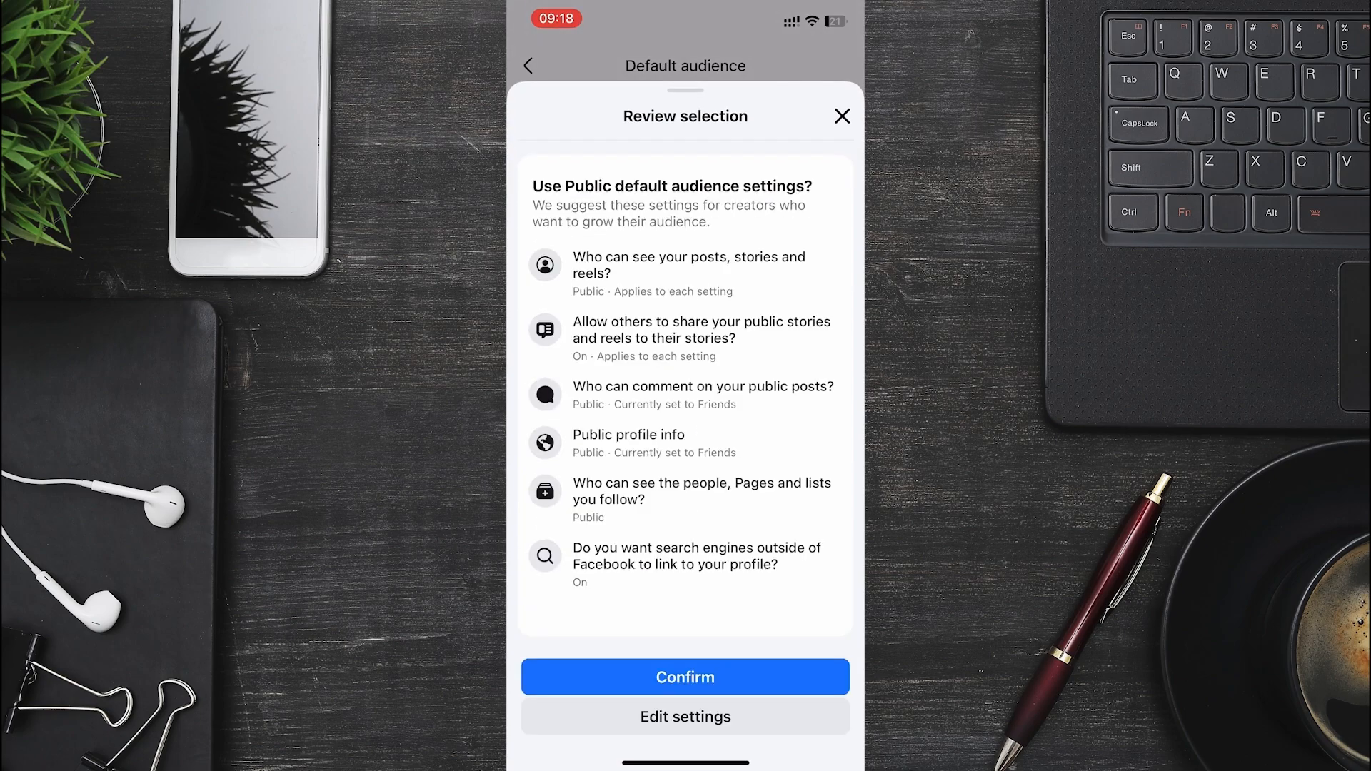
click(684, 677)
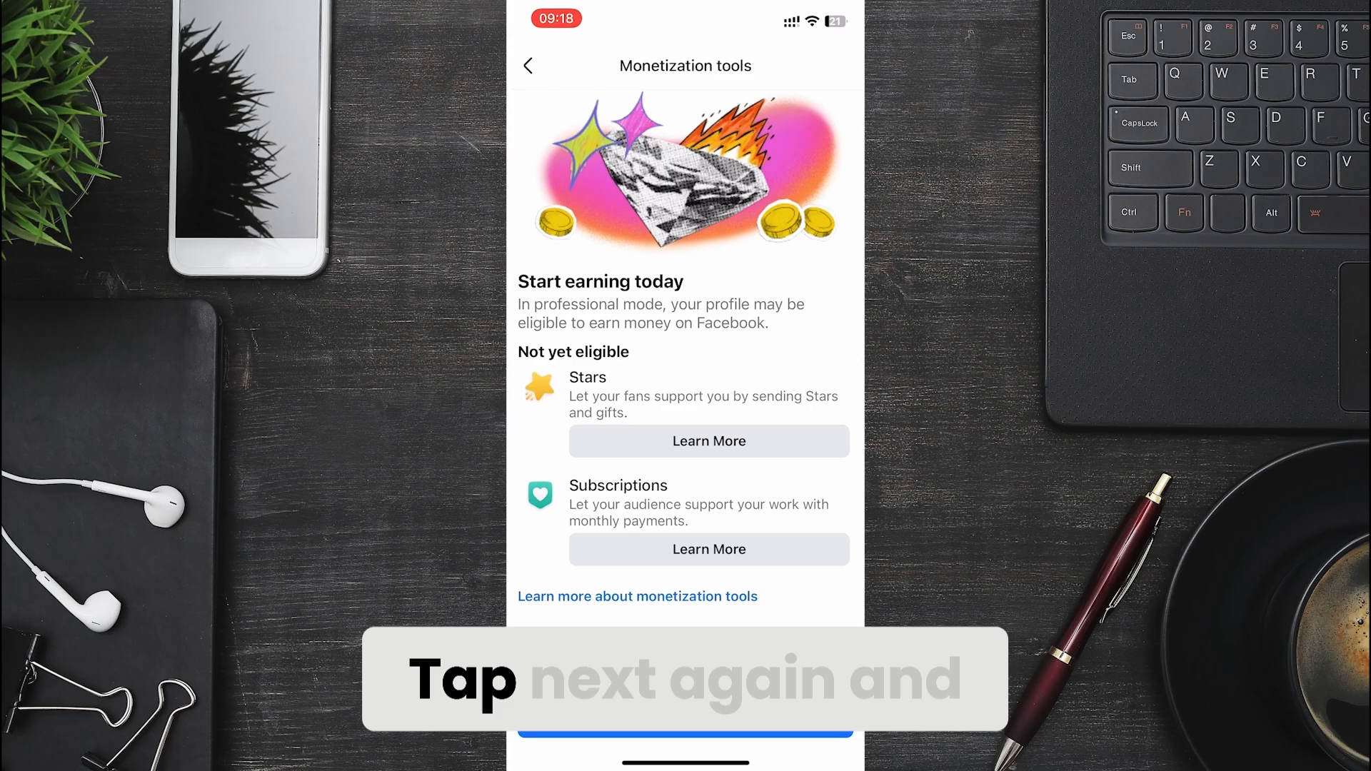
- Continue past Monetization tools to the professional dashboard, then return to the Home Screen
click(684, 733)
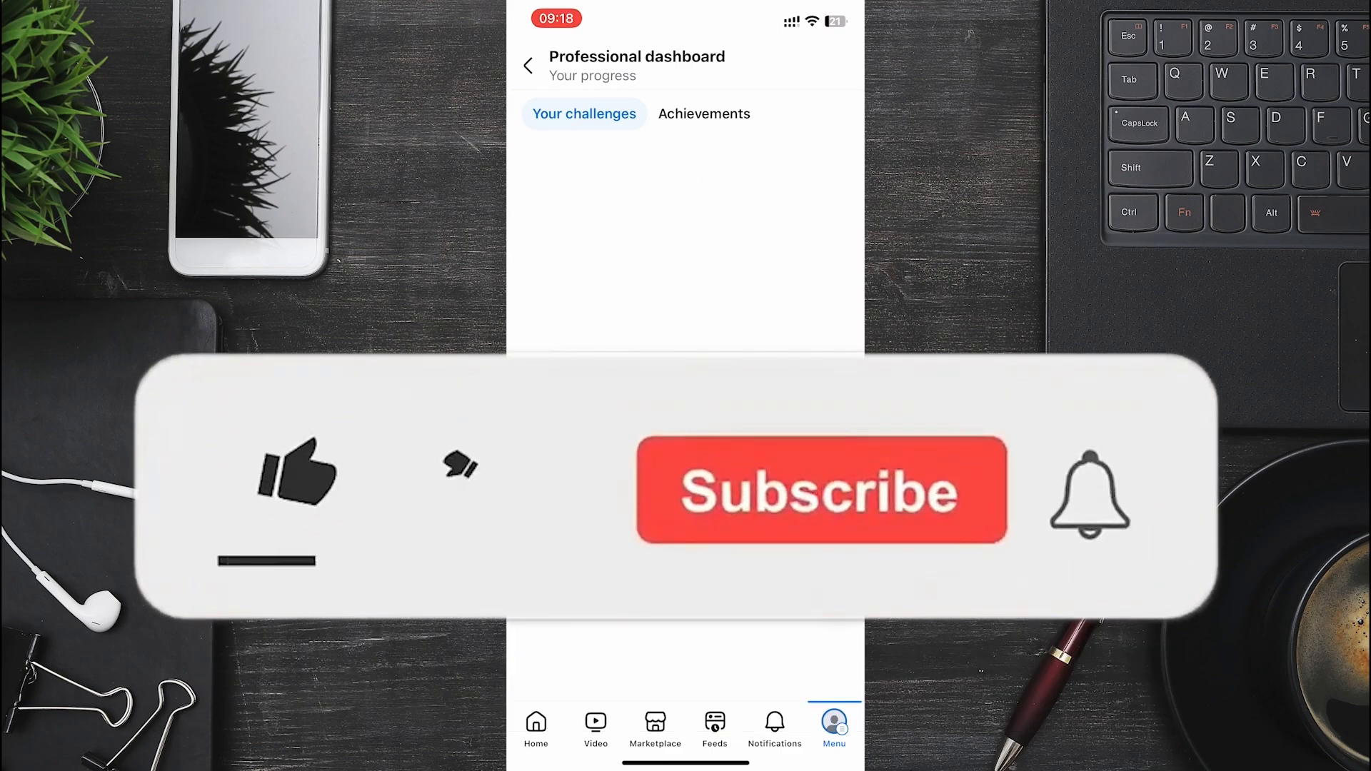
click(302, 477)
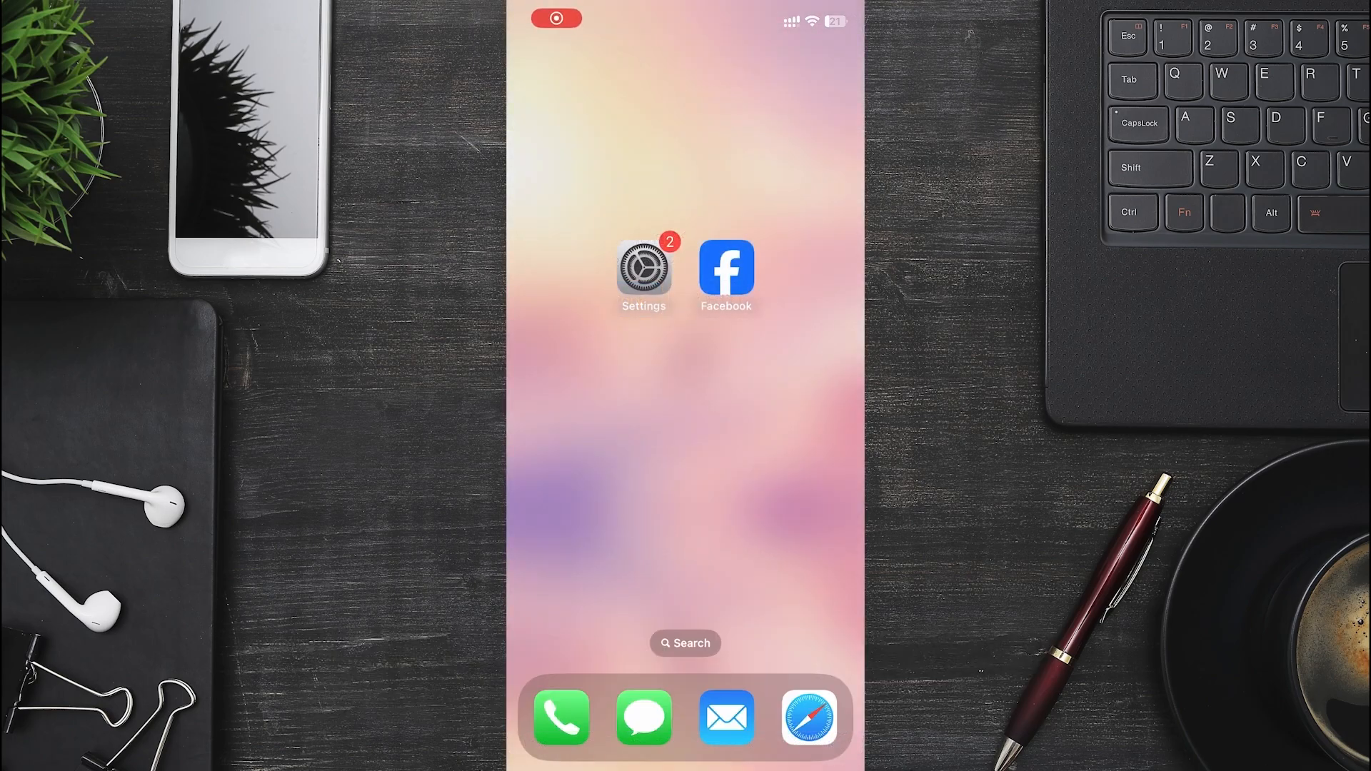
- In Settings > General, show iPhone Storage with the app list sorted by size
click(642, 267)
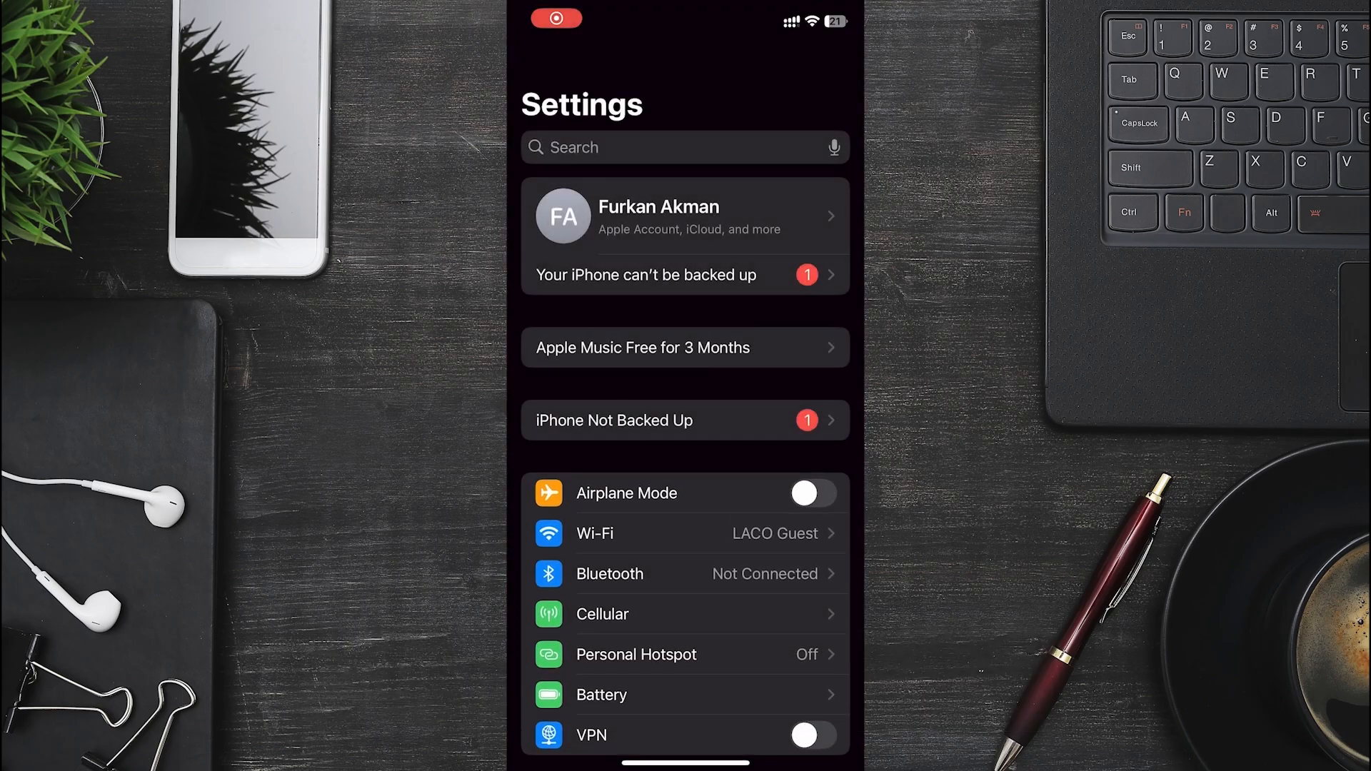
scroll(down, 3)
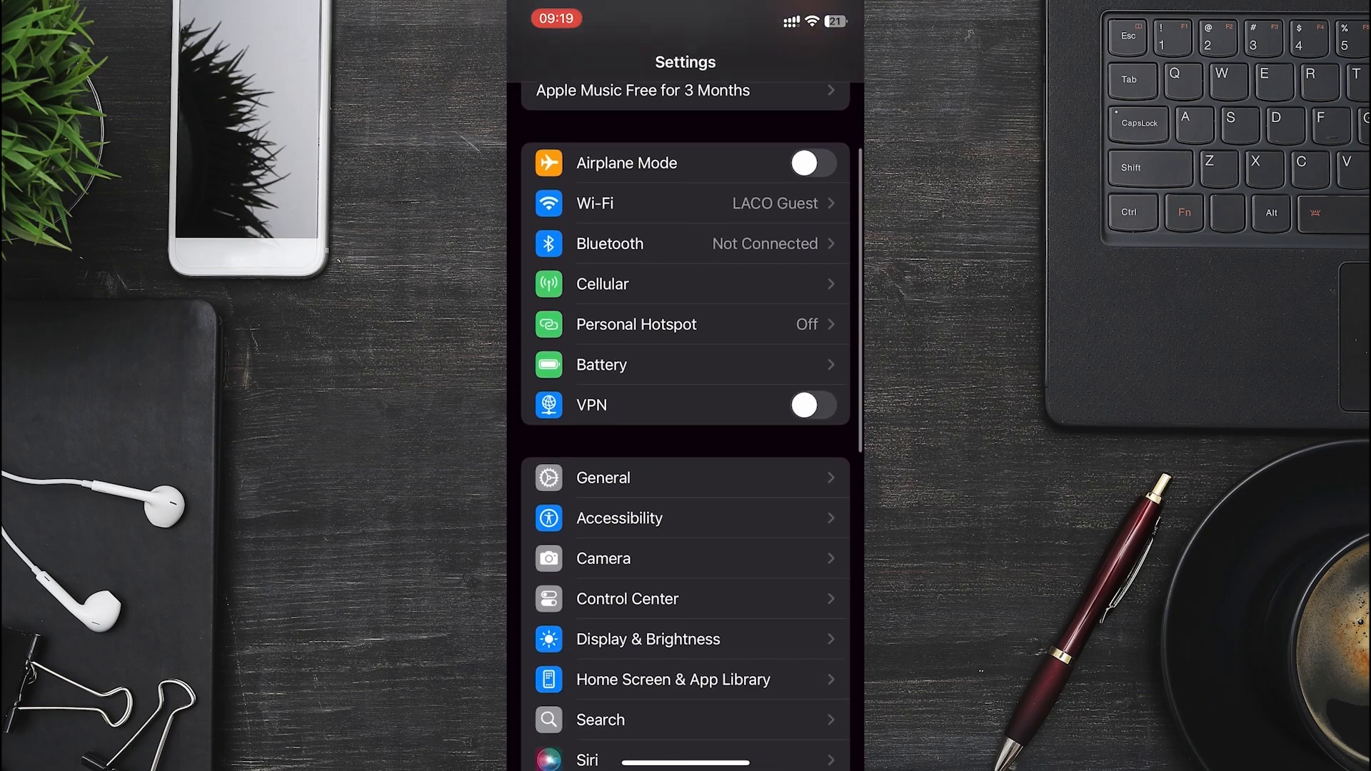
click(601, 477)
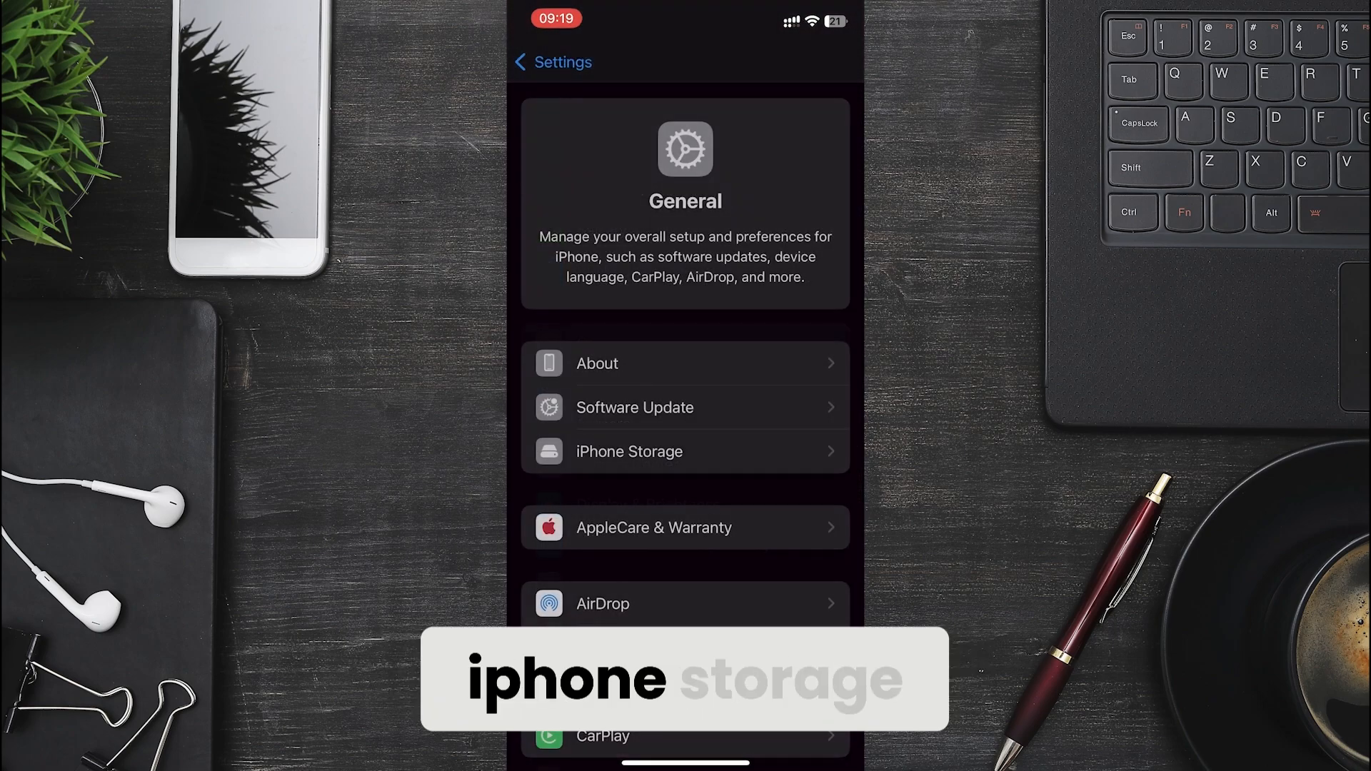
click(629, 451)
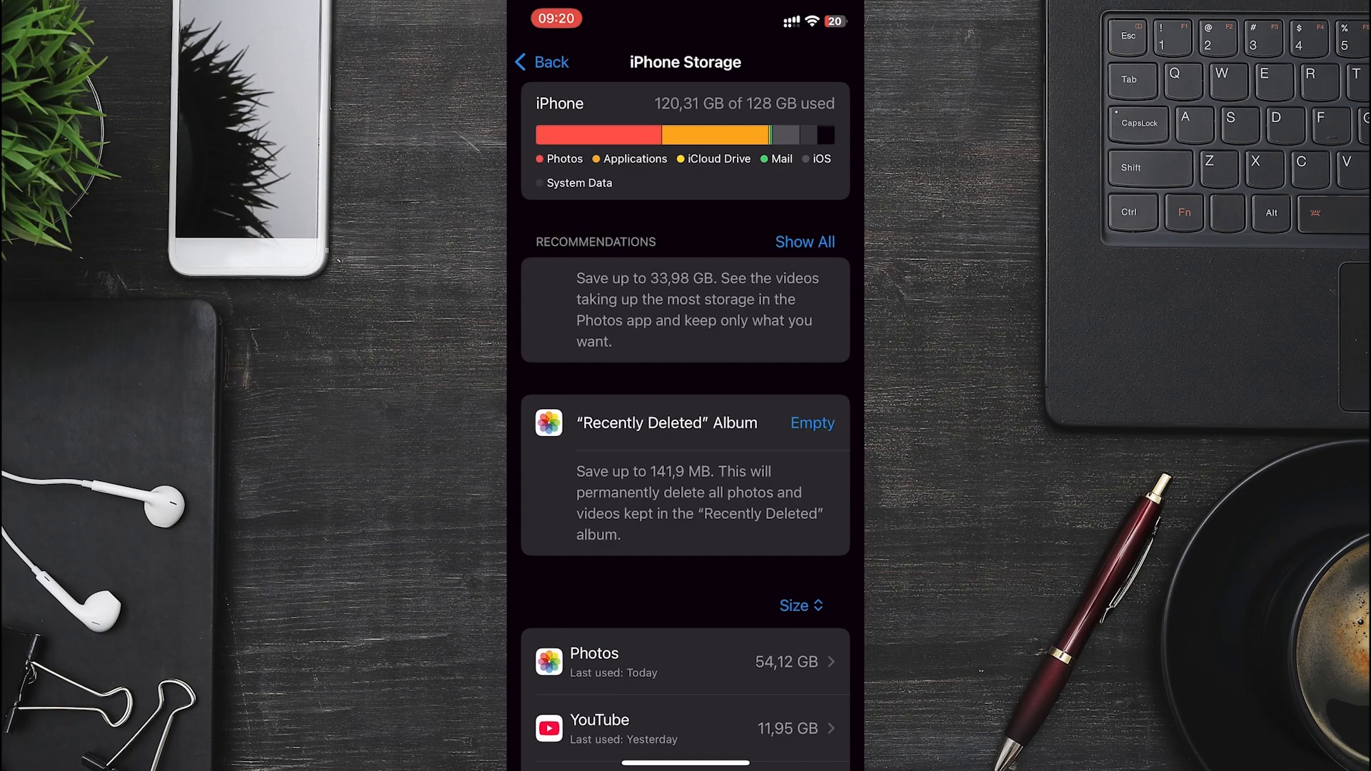
scroll(down, 3)
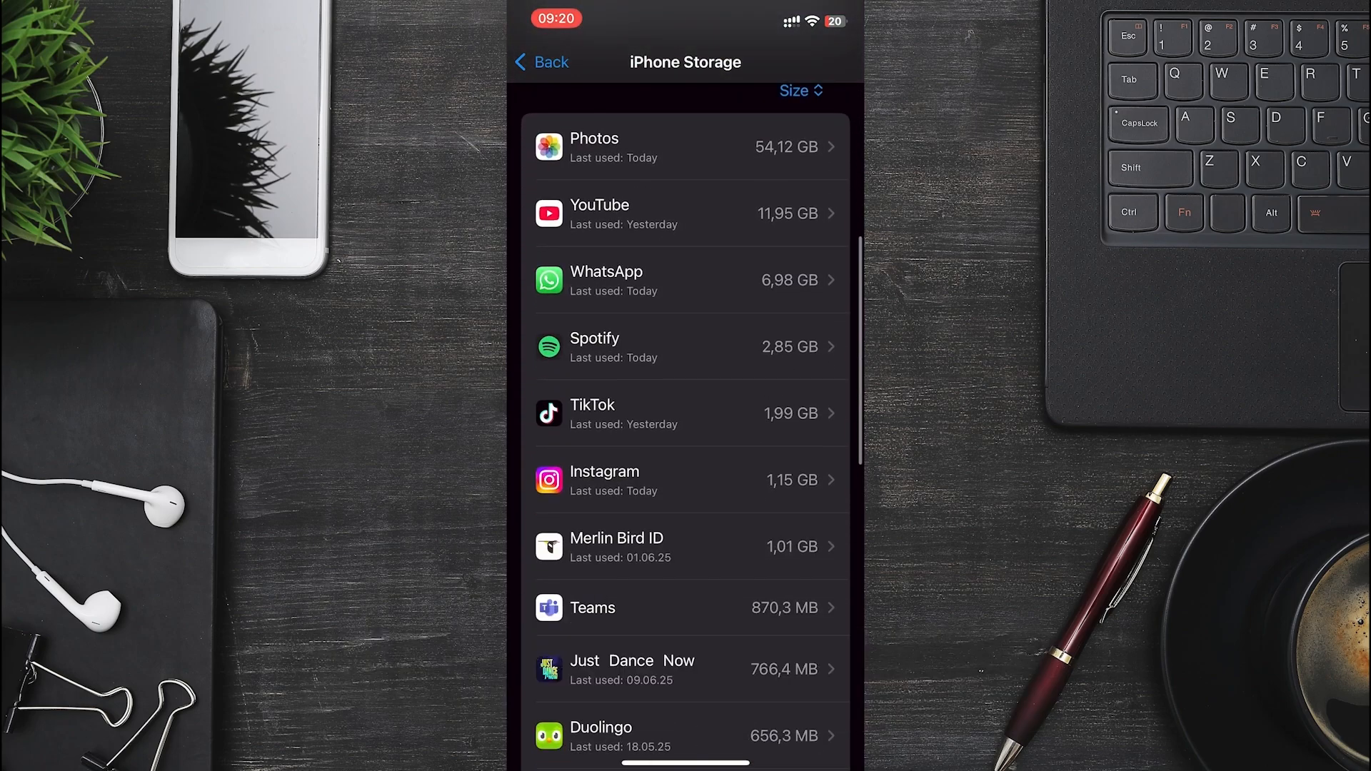
- Offload Facebook from the storage list, keeping its data, then start reinstalling it
scroll(down, 3)
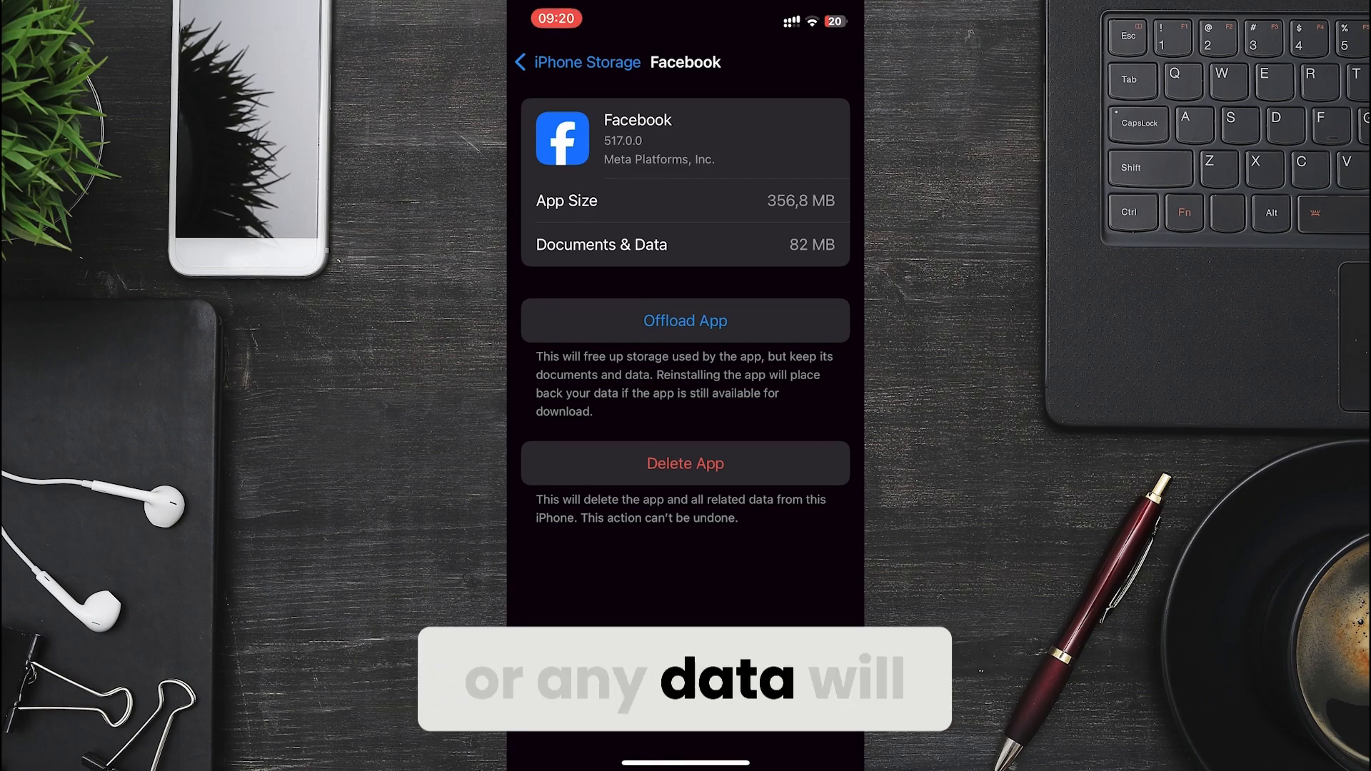
click(684, 320)
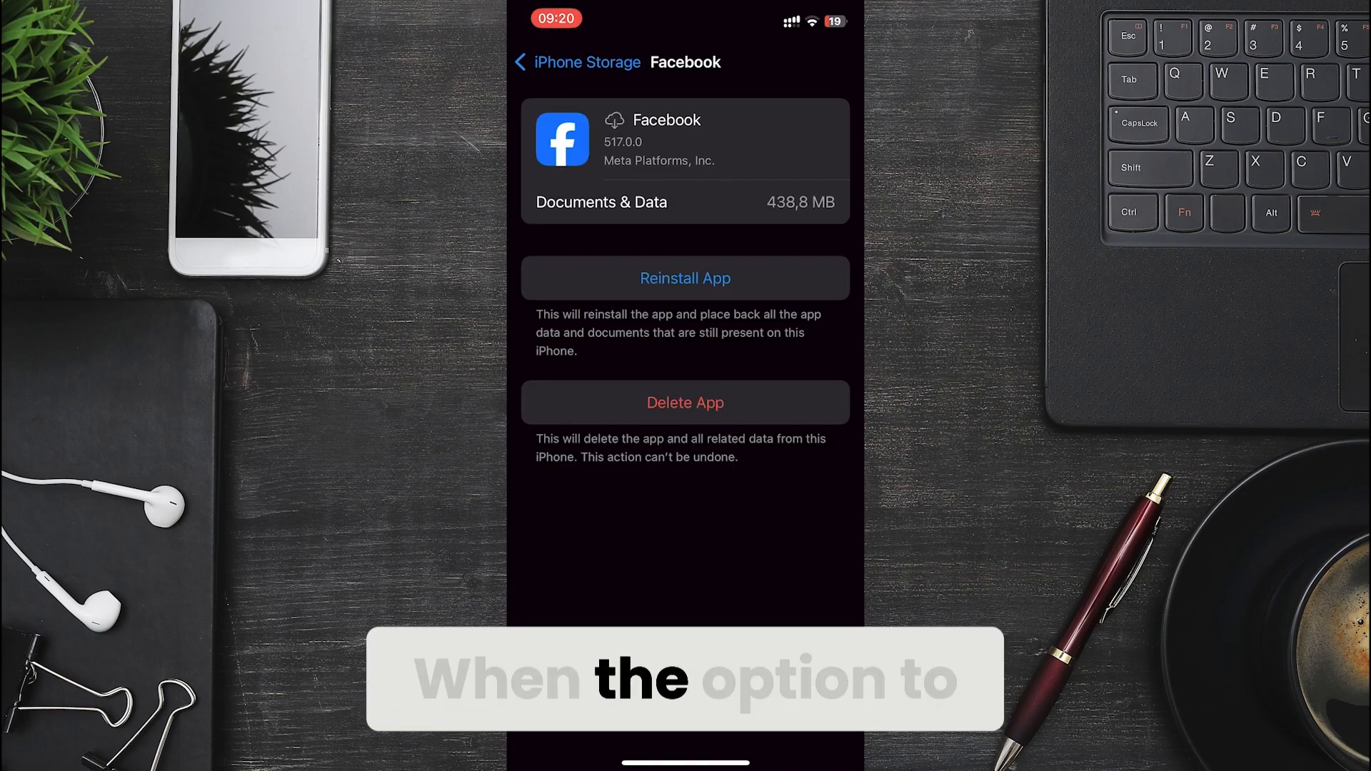
click(684, 279)
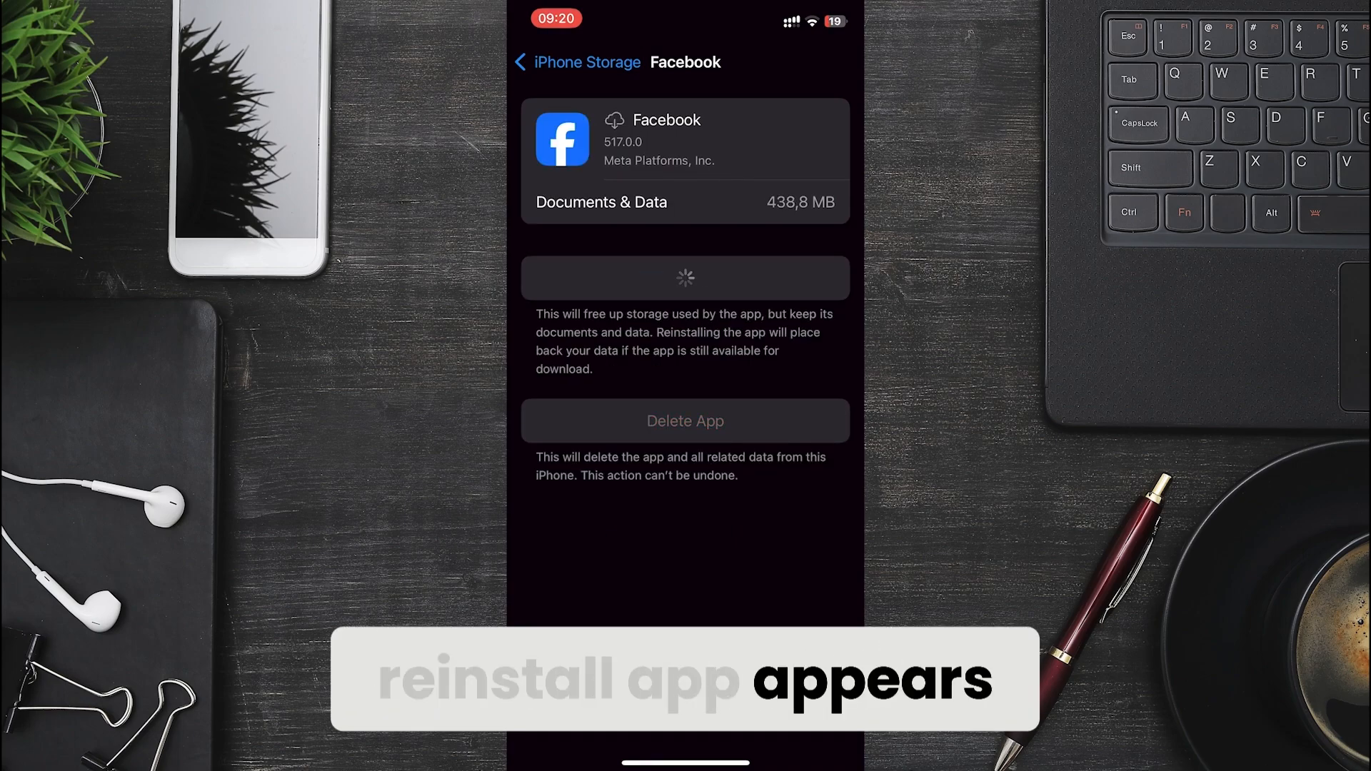